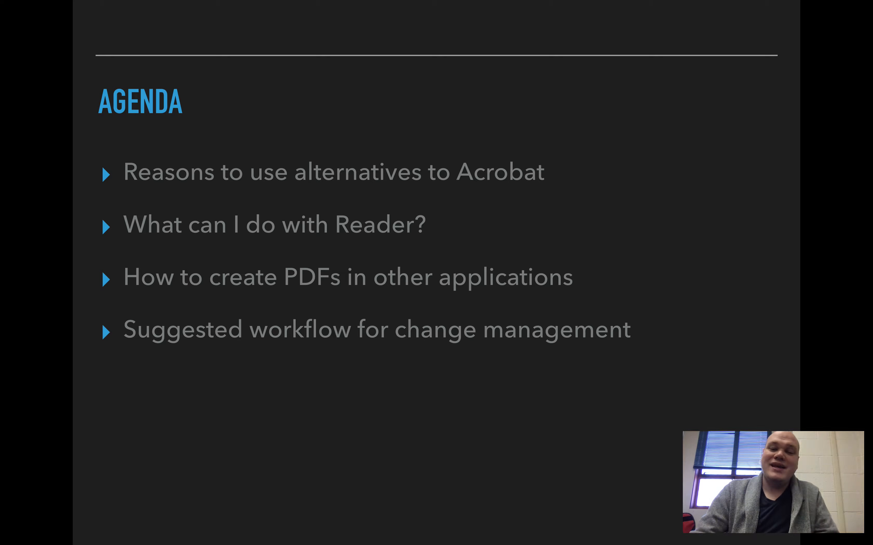
key(right)
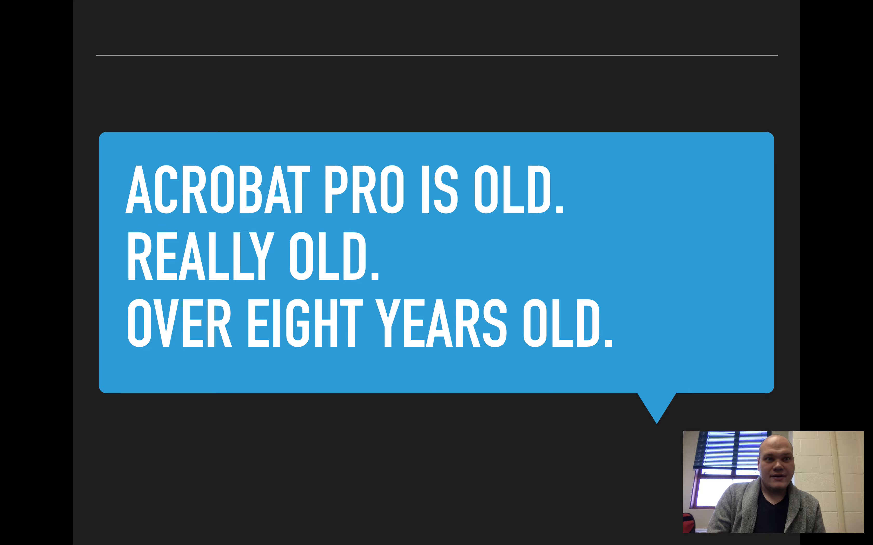
key(right)
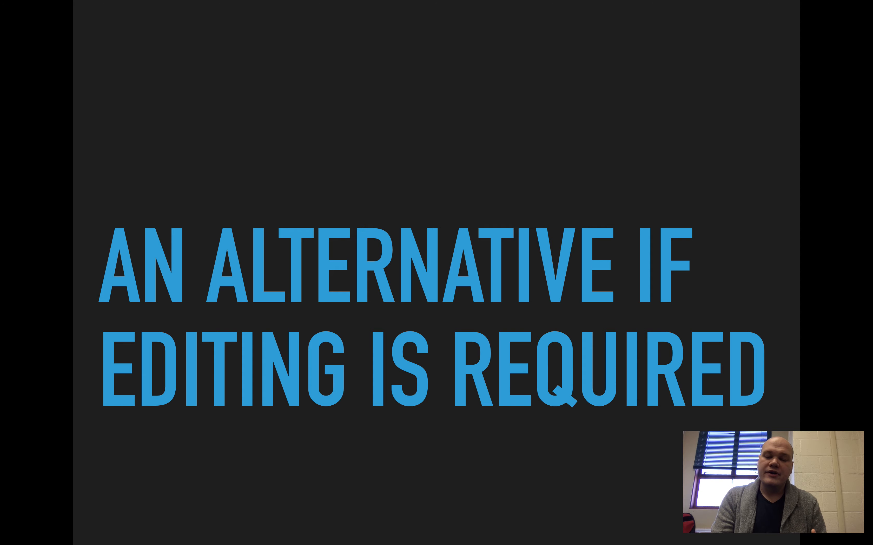
key(right)
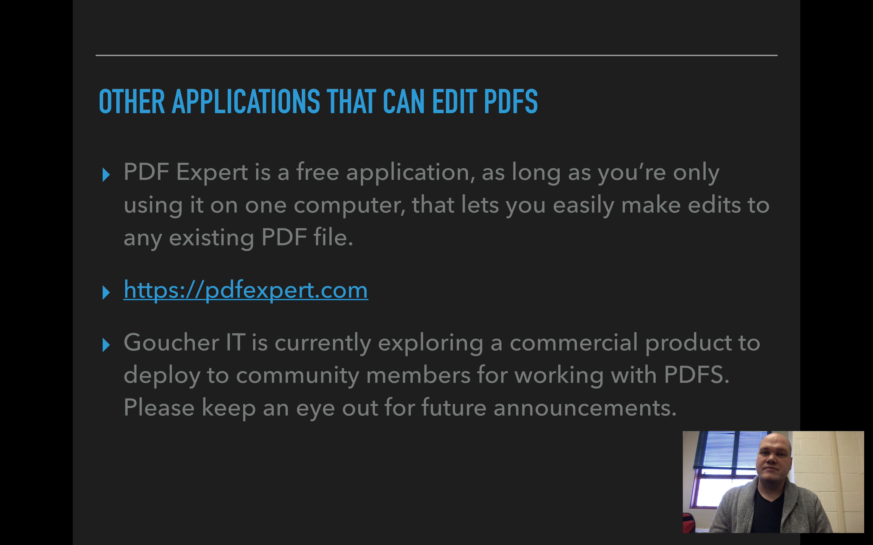
key(Right)
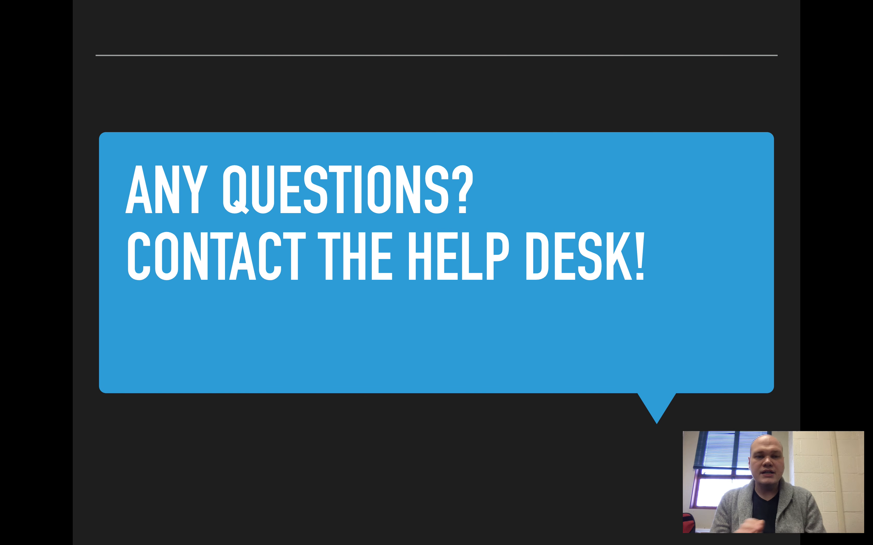